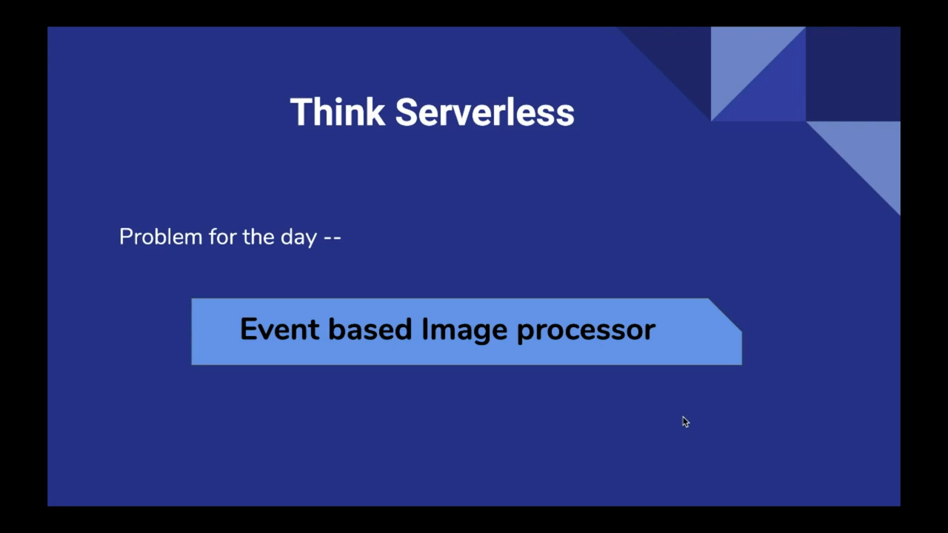
Advance from the Think Serverless title slide to the thumbnail-generation Problem statement slide
{"action": "key", "text": "Right"}
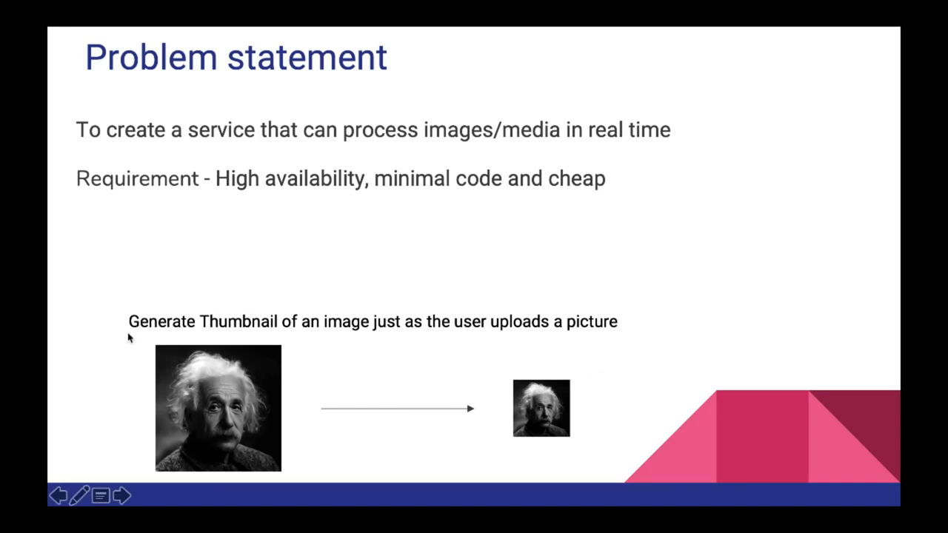
{"action": "mouse_move", "coordinate": [495, 336]}
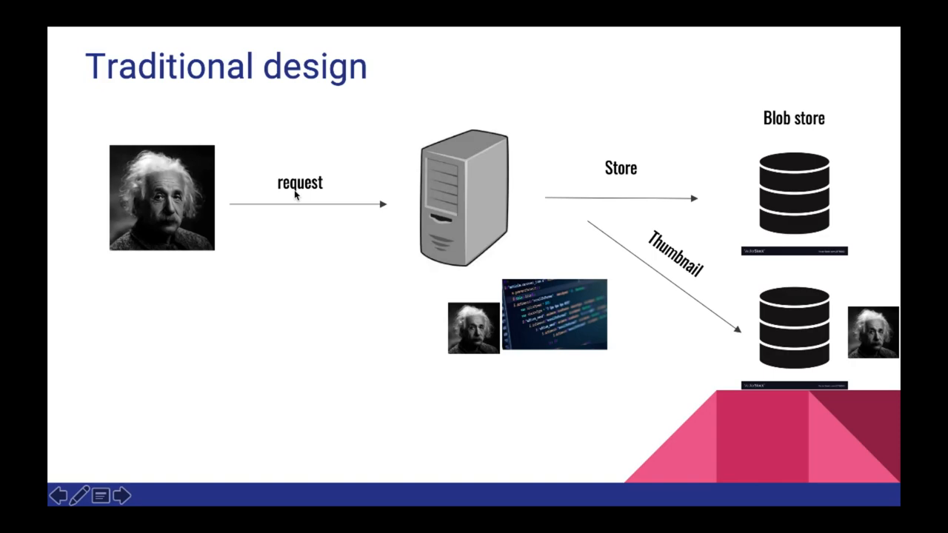
{"action": "mouse_move", "coordinate": [195, 138]}
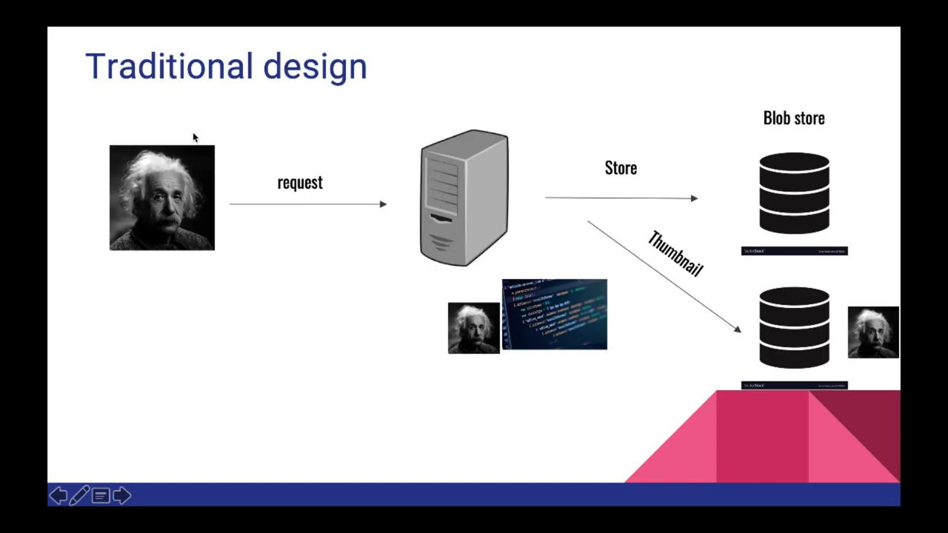
{"action": "mouse_move", "coordinate": [474, 216]}
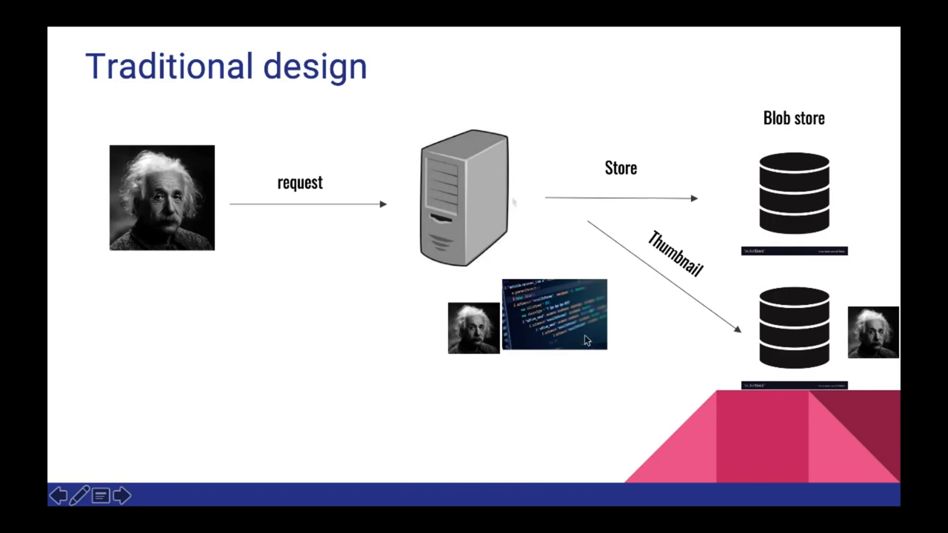
{"action": "mouse_move", "coordinate": [560, 291]}
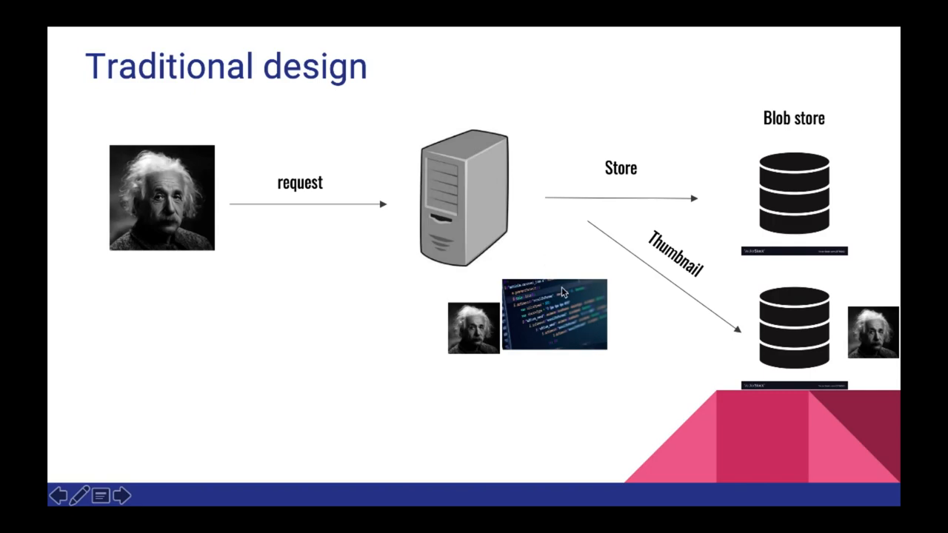
{"action": "mouse_move", "coordinate": [520, 383]}
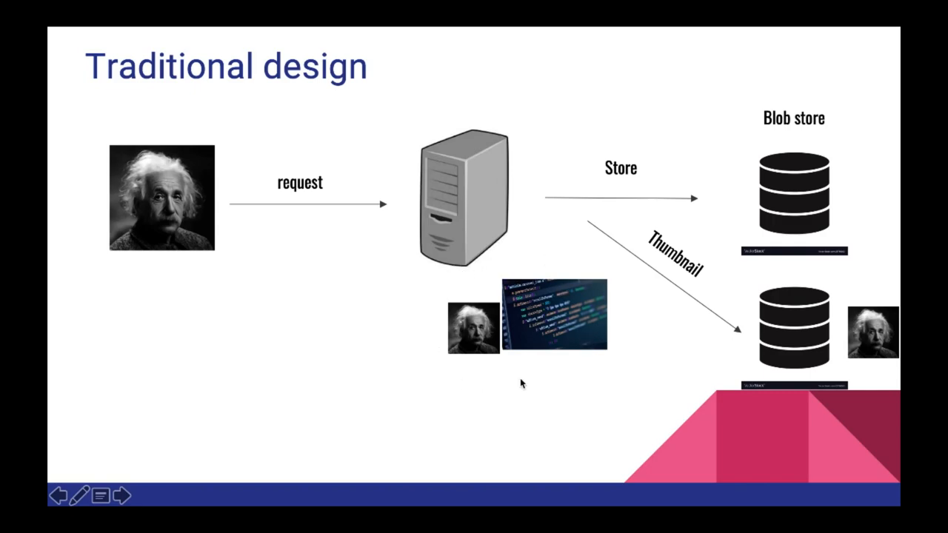
{"action": "mouse_move", "coordinate": [495, 160]}
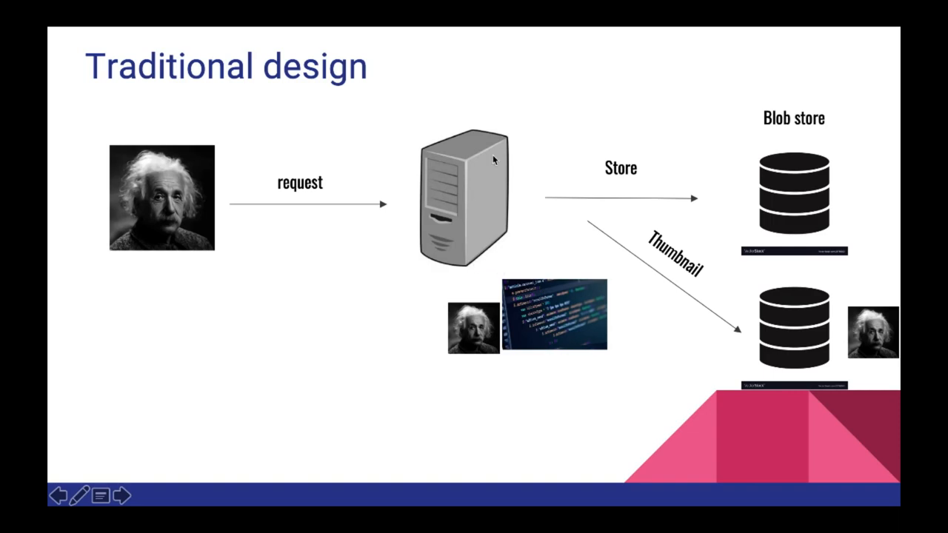
{"action": "mouse_move", "coordinate": [789, 172]}
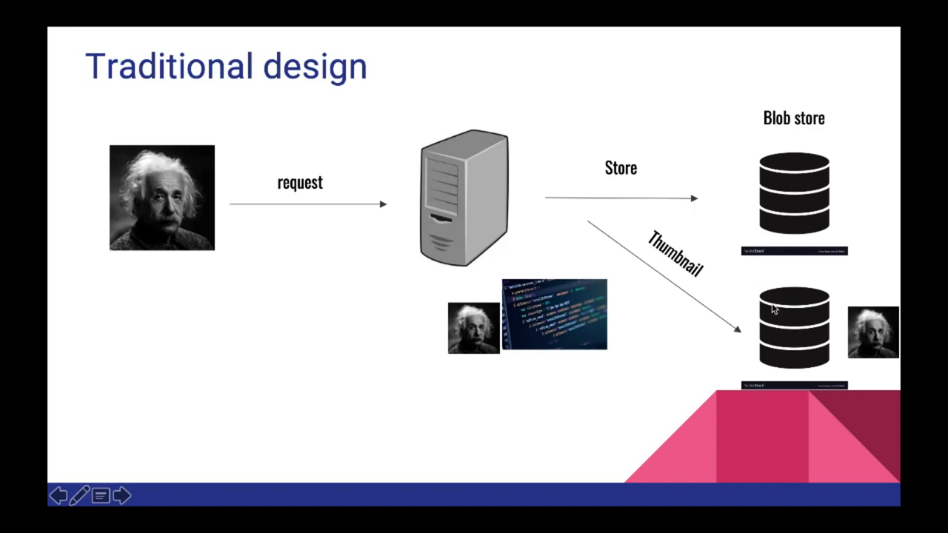
{"action": "mouse_move", "coordinate": [799, 333]}
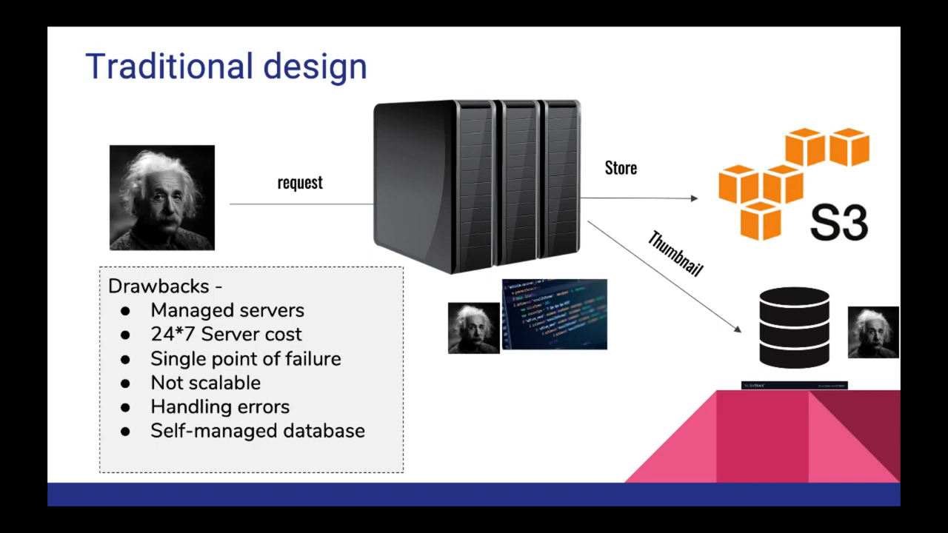
{"action": "mouse_move", "coordinate": [603, 448]}
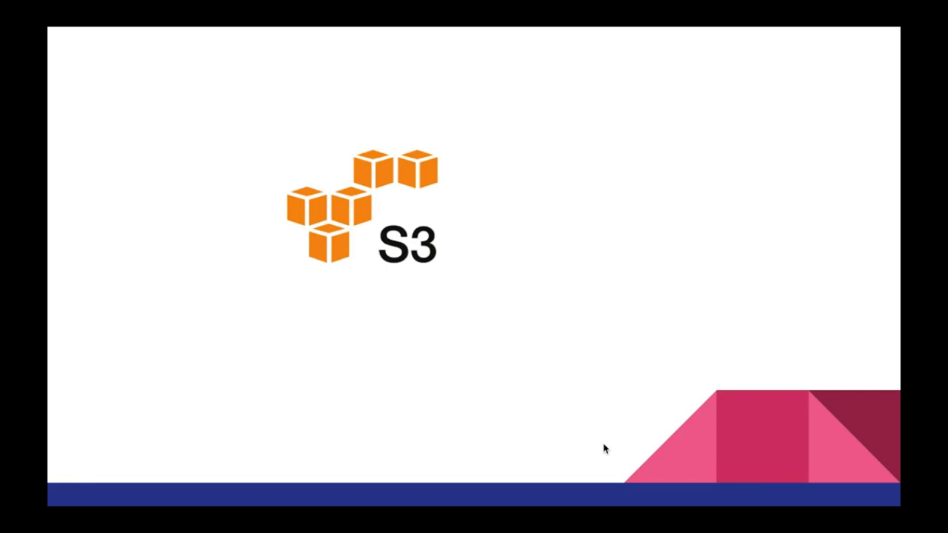
Play the slide build to show S3 triggering Lambda to store a thumbnail
{"action": "key", "text": "Right"}
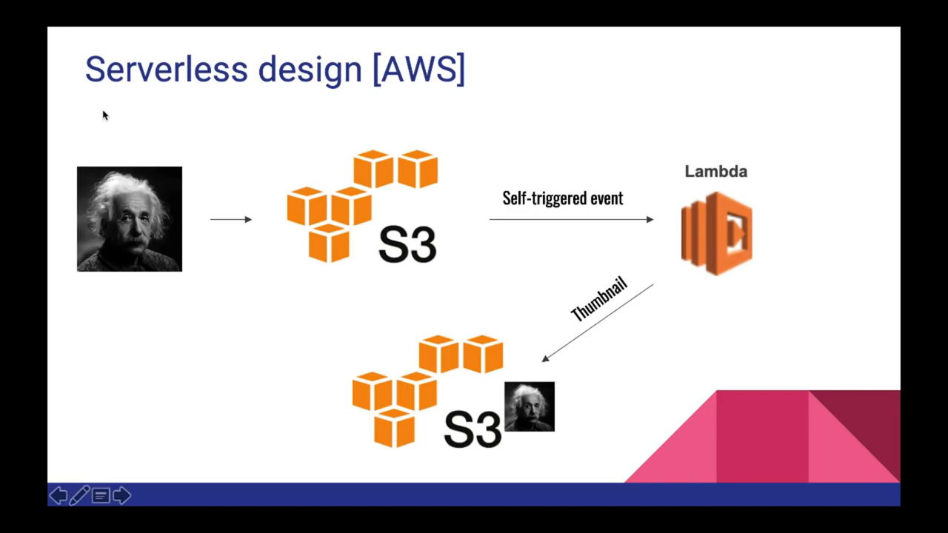
{"action": "mouse_move", "coordinate": [392, 215]}
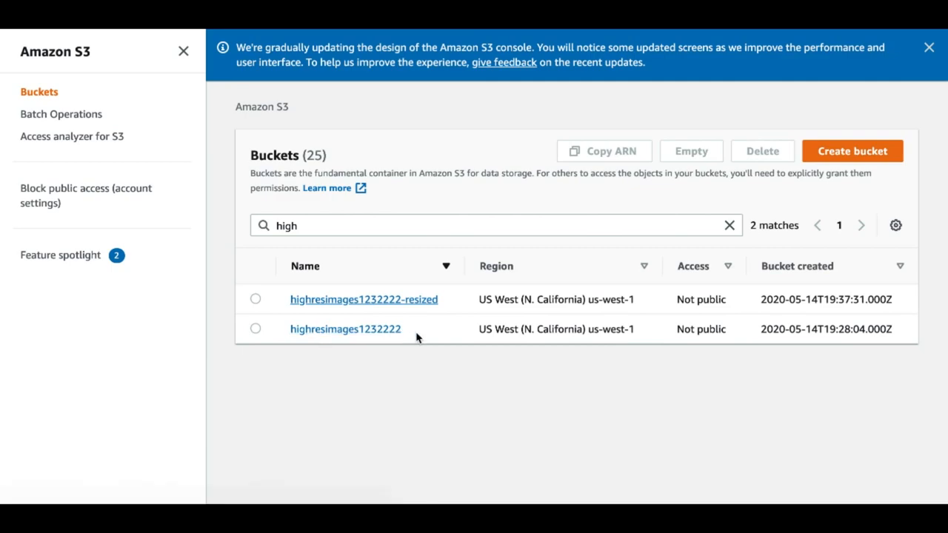
{"action": "mouse_move", "coordinate": [468, 302]}
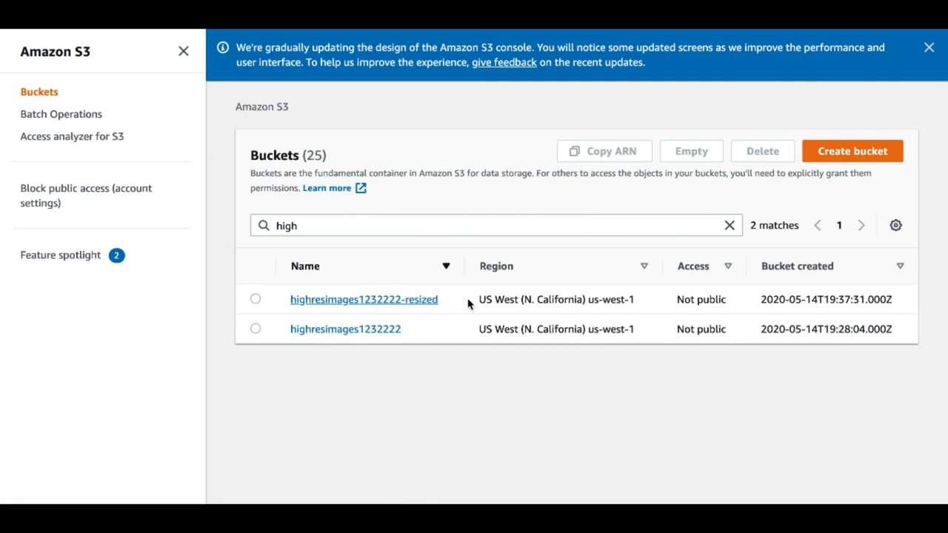
{"action": "mouse_move", "coordinate": [355, 328]}
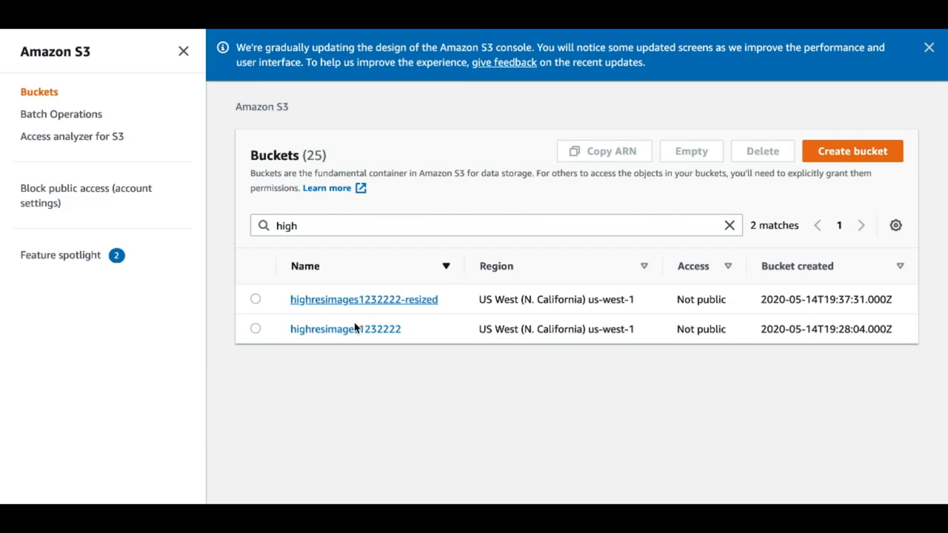
Open the highresimages1232222 source bucket to confirm it is empty
{"action": "left_click", "coordinate": [345, 329]}
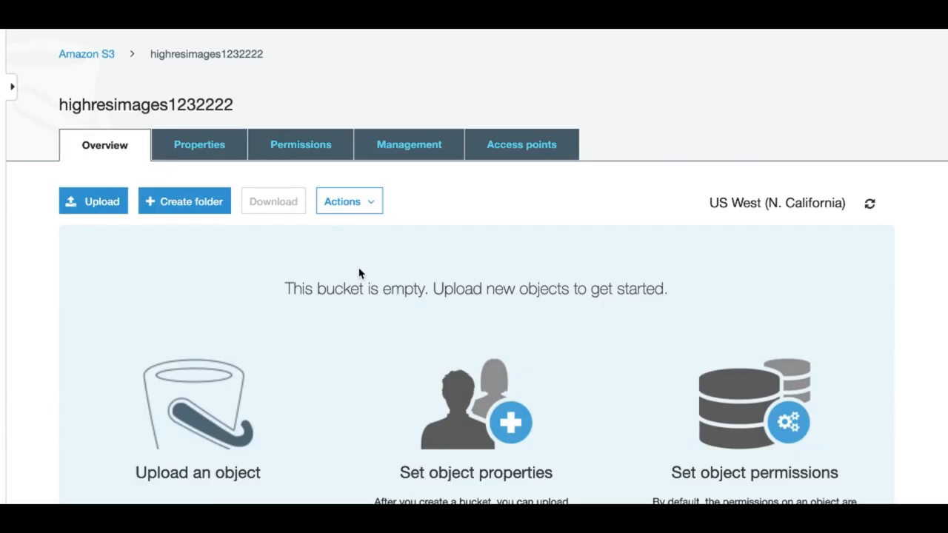
{"action": "mouse_move", "coordinate": [123, 96]}
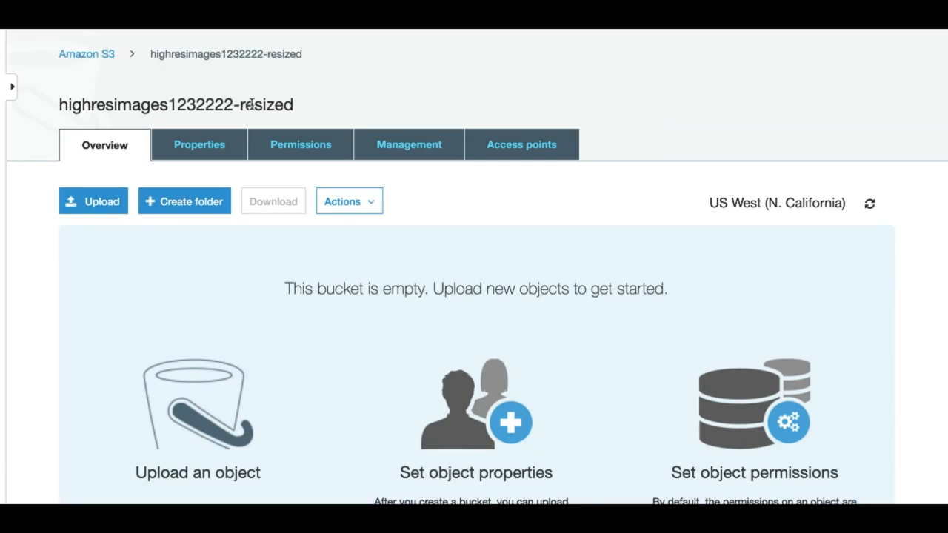
{"action": "mouse_move", "coordinate": [540, 37]}
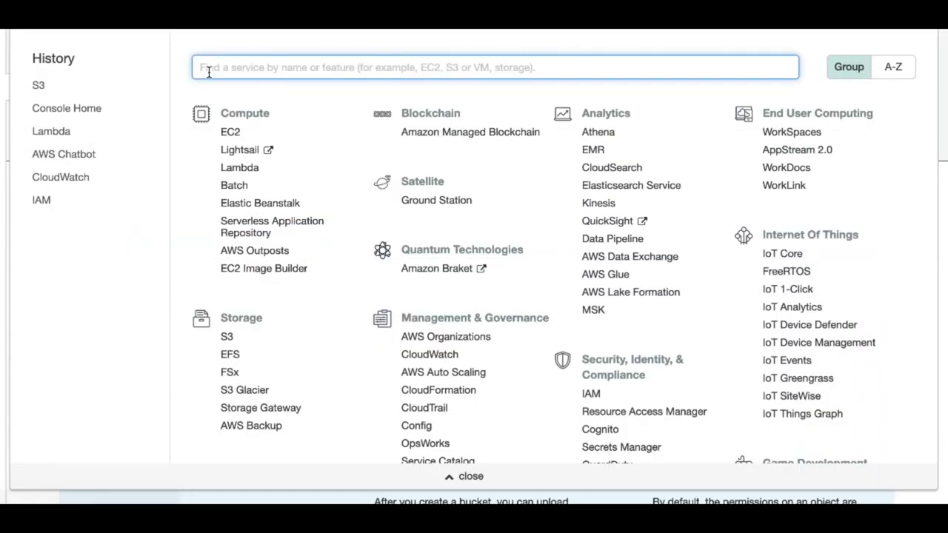
Search 'lambda' and create the ImageCompresser function on Node.js 12.x from scratch
{"action": "type", "text": "lambda"}
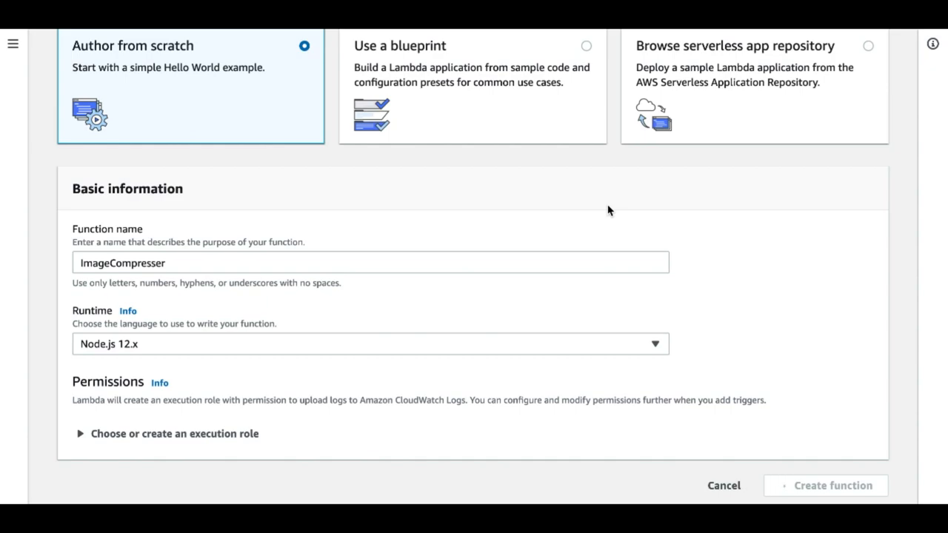
{"action": "left_click", "coordinate": [825, 485]}
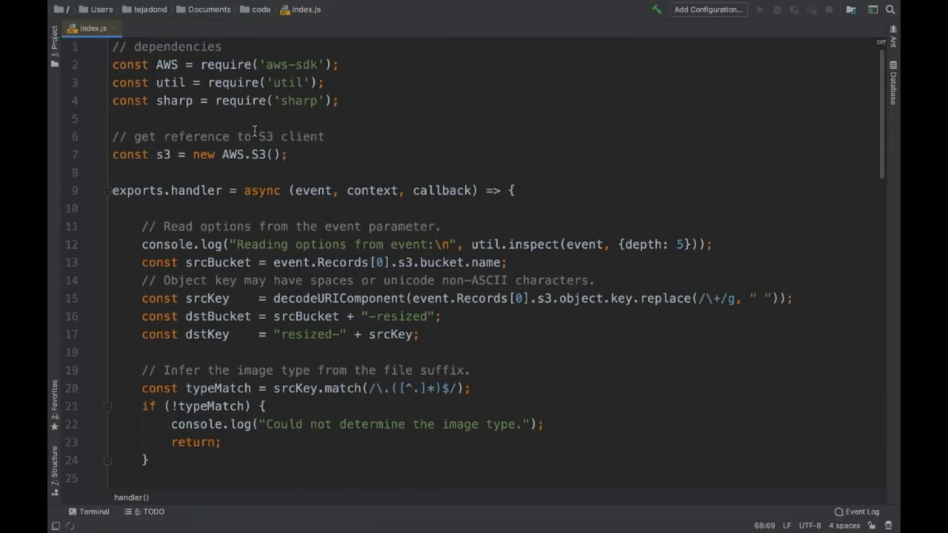
Review index.js down to the Sharp resize at width 200, then return to Lambda
{"action": "scroll", "scroll_direction": "down", "scroll_amount": 3}
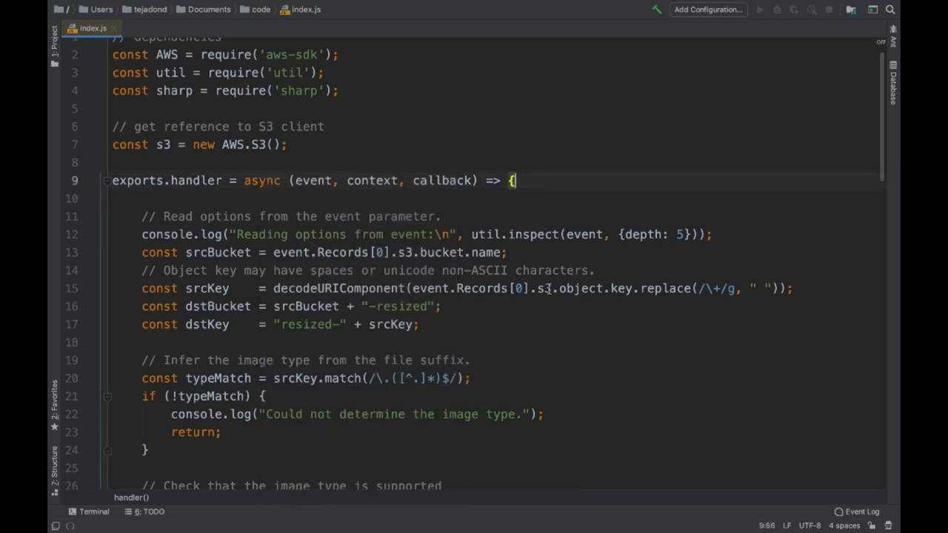
{"action": "scroll", "scroll_direction": "down", "scroll_amount": 3}
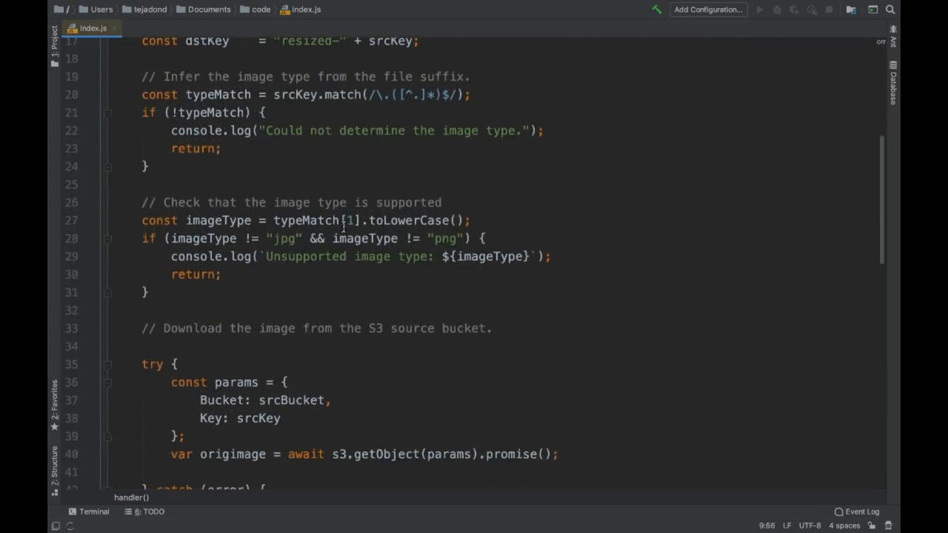
{"action": "scroll", "scroll_direction": "down", "scroll_amount": 3}
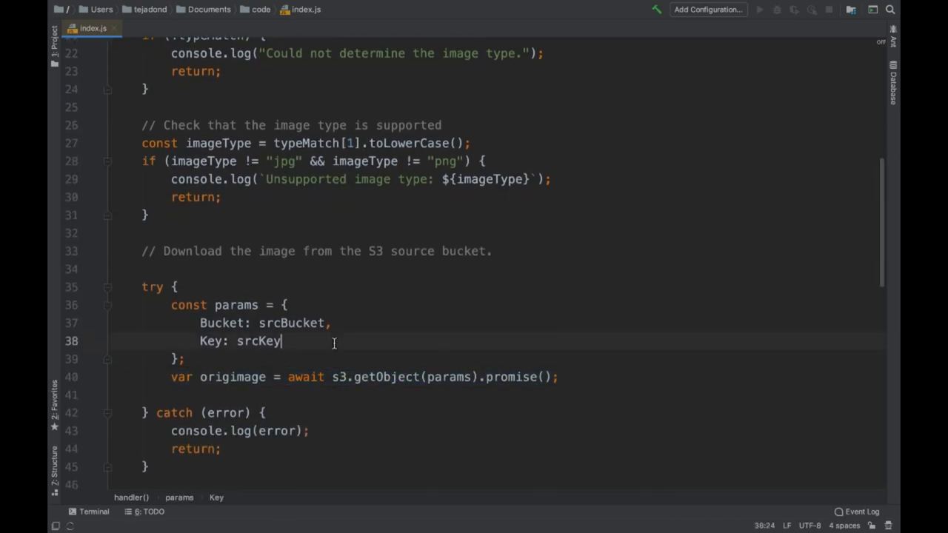
{"action": "scroll", "scroll_direction": "down", "scroll_amount": 3}
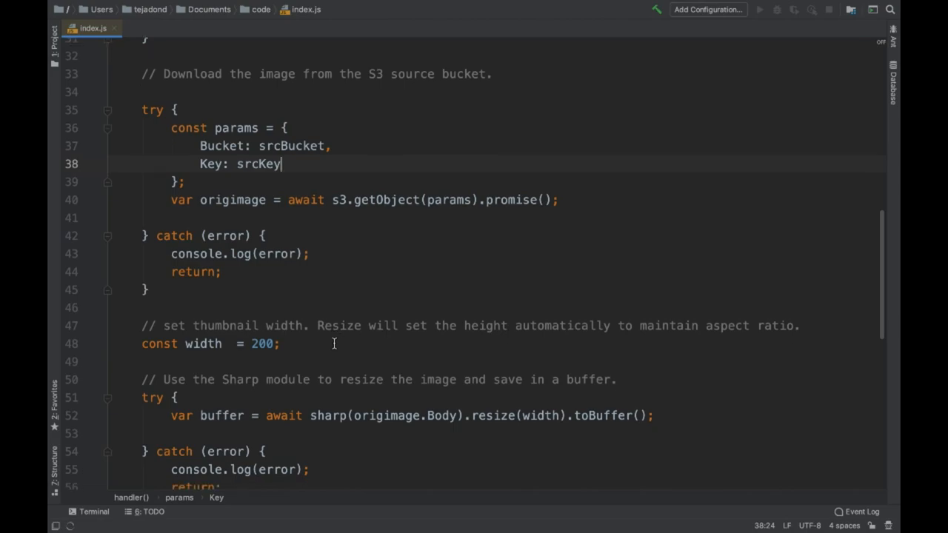
{"action": "double_click", "coordinate": [494, 131]}
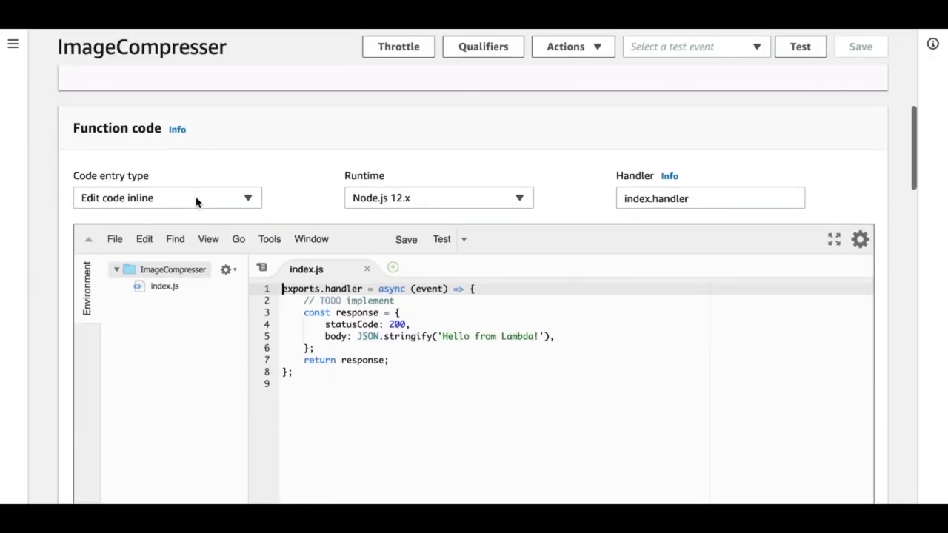
Upload Archive.zip as ImageCompresser's function code and save it
{"action": "left_click", "coordinate": [166, 198]}
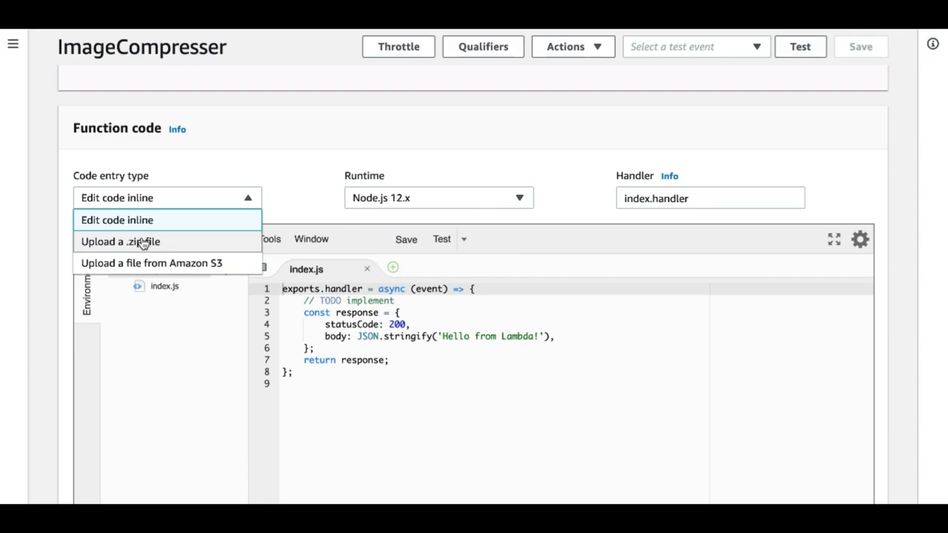
{"action": "left_click", "coordinate": [119, 242]}
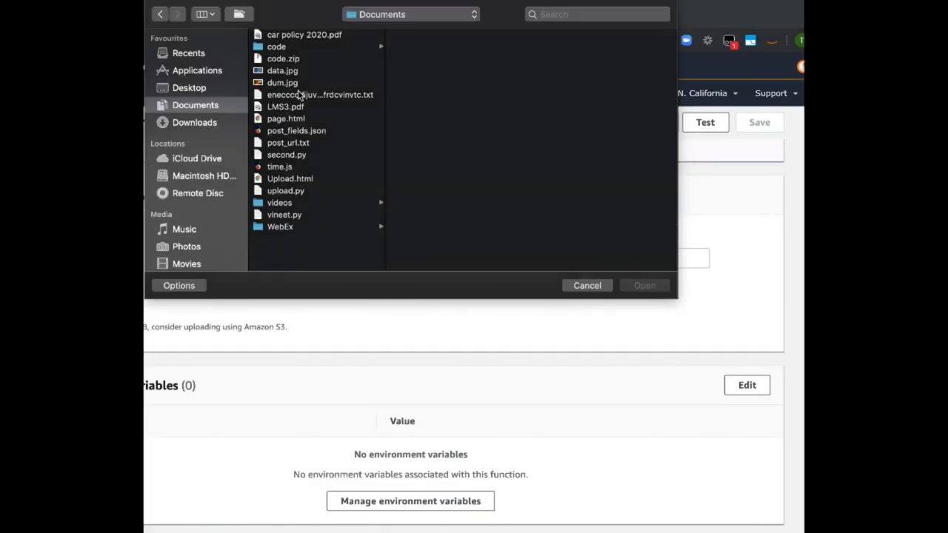
{"action": "mouse_move", "coordinate": [297, 82]}
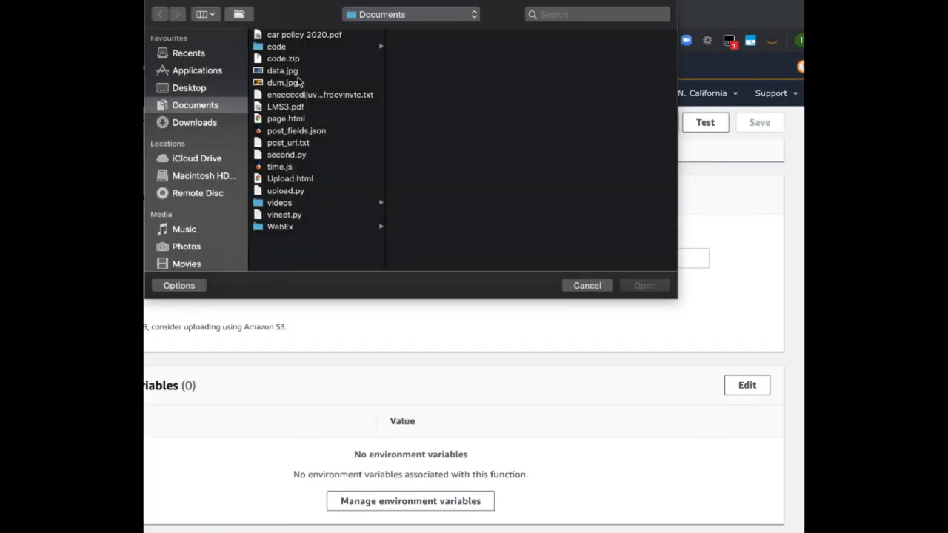
{"action": "left_click", "coordinate": [276, 46]}
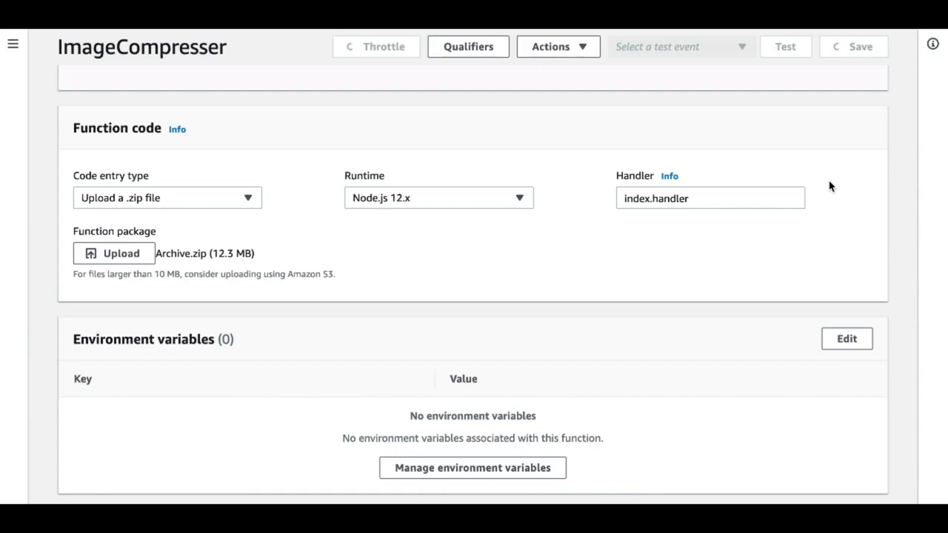
{"action": "left_click", "coordinate": [785, 46]}
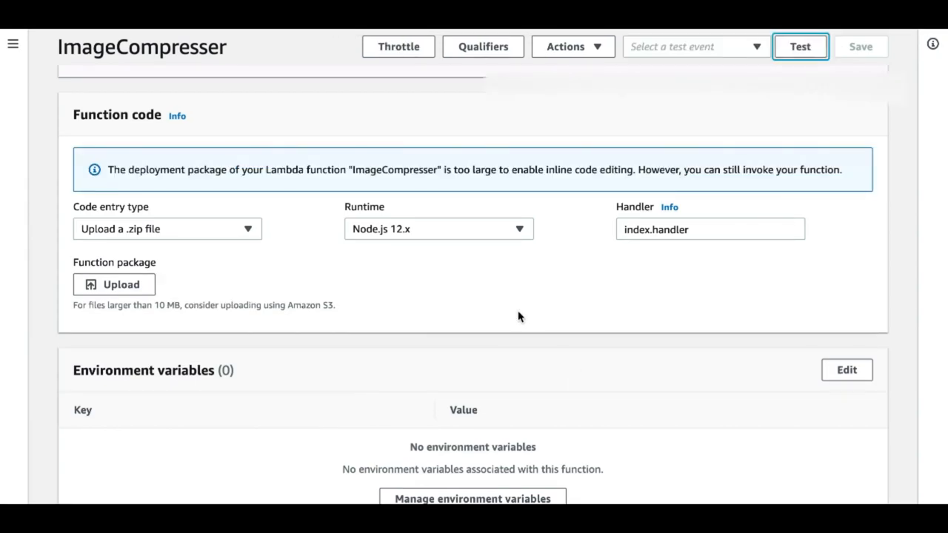
{"action": "left_click", "coordinate": [200, 170]}
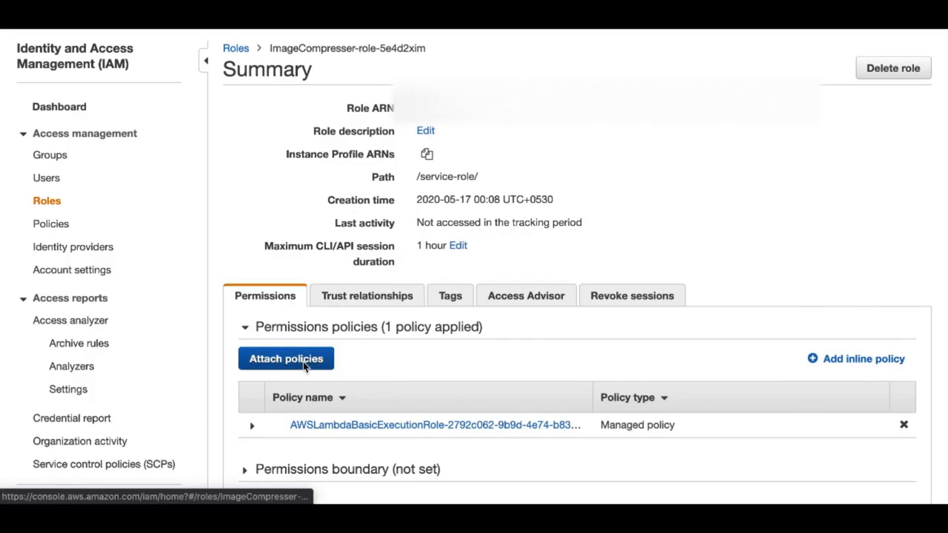
Attach the AmazonS3FullAccess policy to the ImageCompresser-role-5e4d2xim role
{"action": "left_click", "coordinate": [286, 358]}
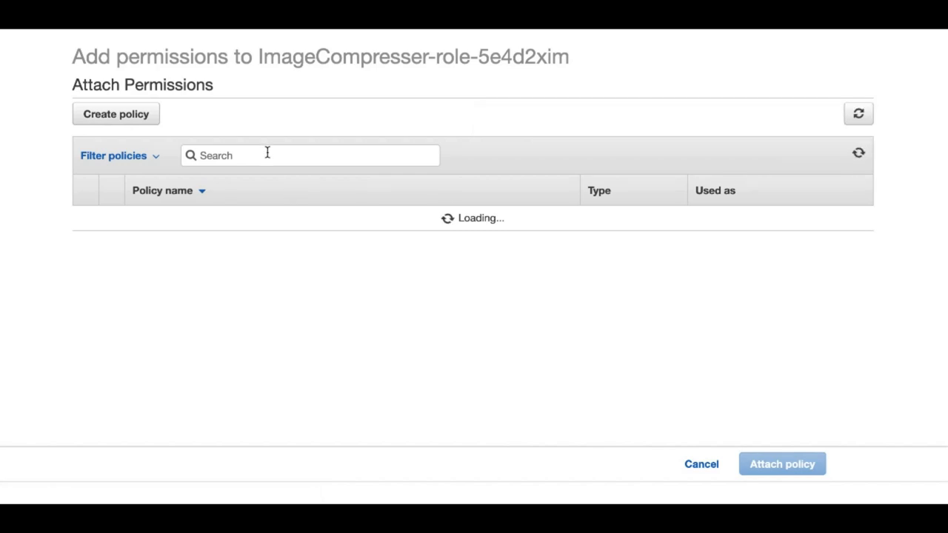
{"action": "type", "text": "s3"}
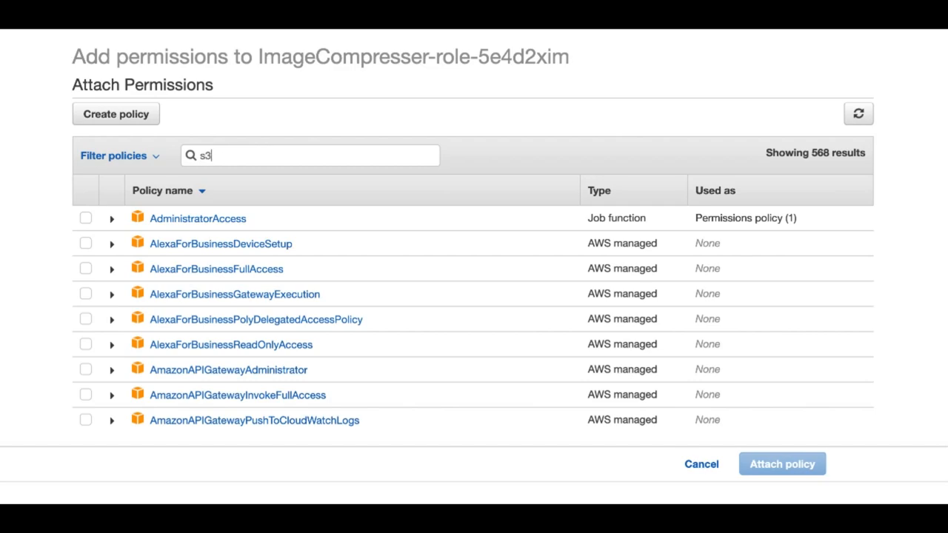
{"action": "left_click", "coordinate": [782, 464]}
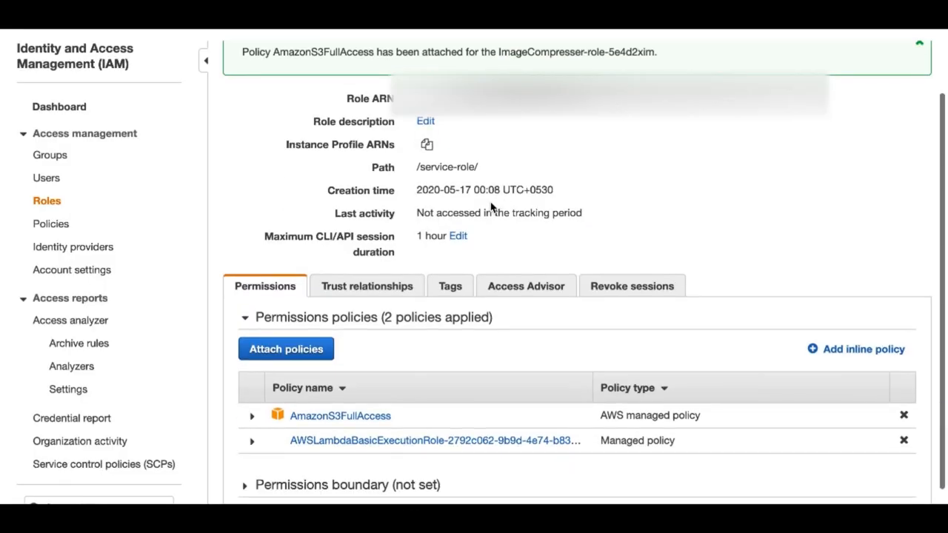
{"action": "mouse_move", "coordinate": [467, 185]}
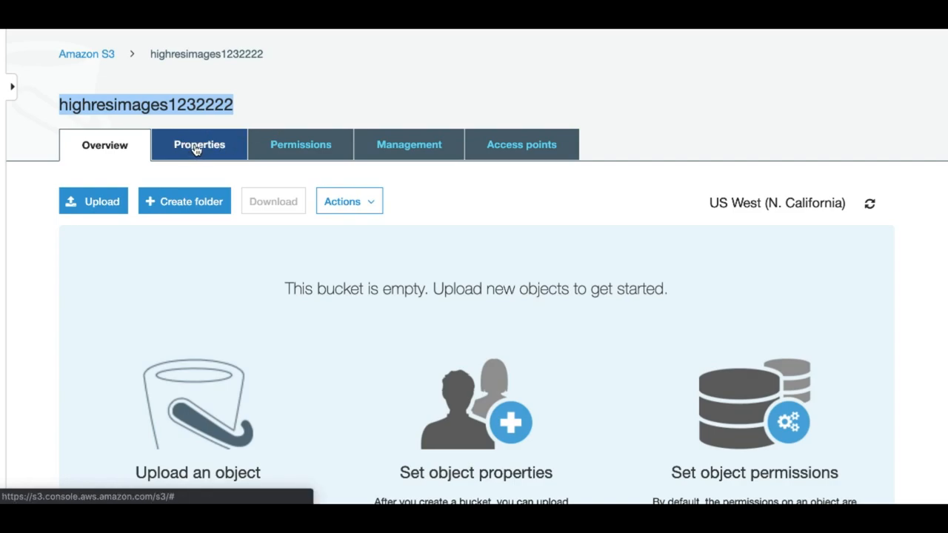
Add event 'CompressImage' sending all object-create events to the ImageCompresser Lambda
{"action": "left_click", "coordinate": [198, 145]}
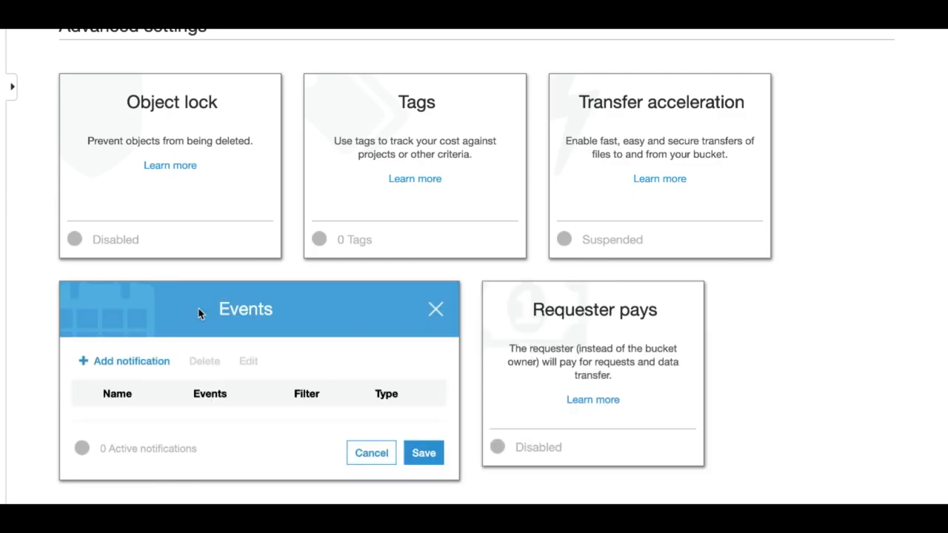
{"action": "left_click", "coordinate": [132, 360]}
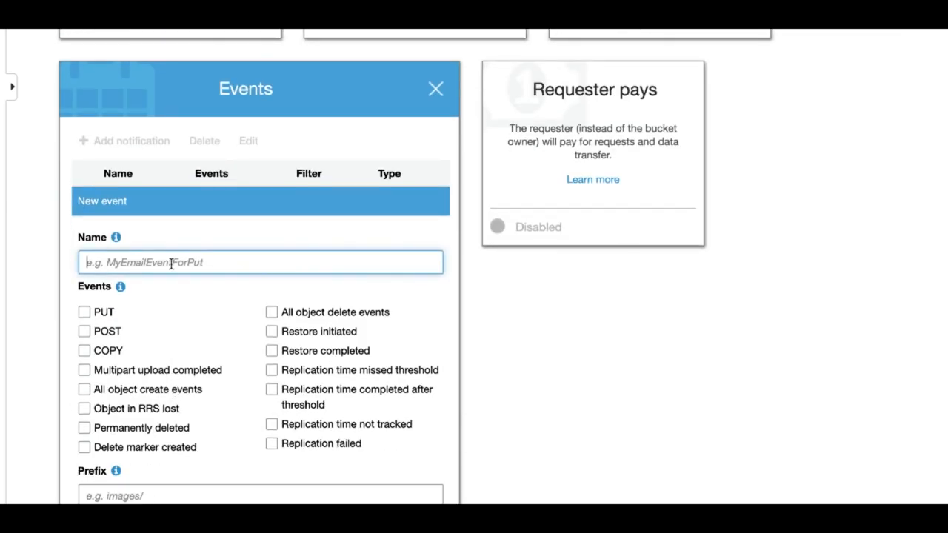
{"action": "type", "text": "CompressImage"}
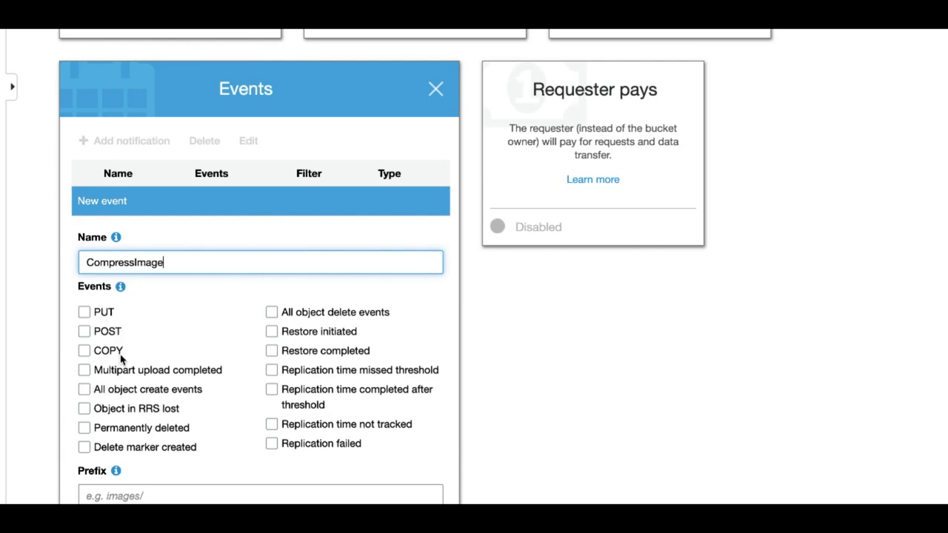
{"action": "left_click", "coordinate": [83, 388]}
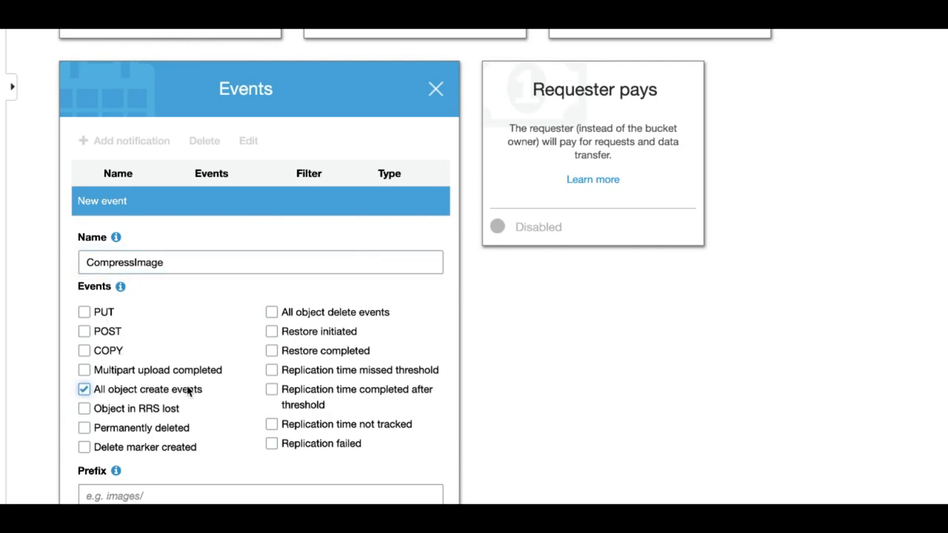
{"action": "scroll", "scroll_direction": "down", "scroll_amount": 3}
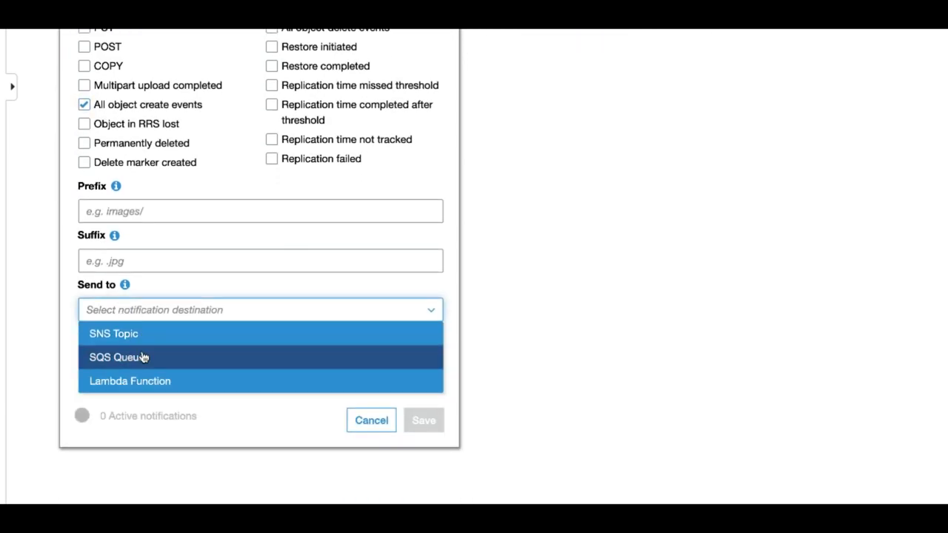
{"action": "left_click", "coordinate": [130, 381]}
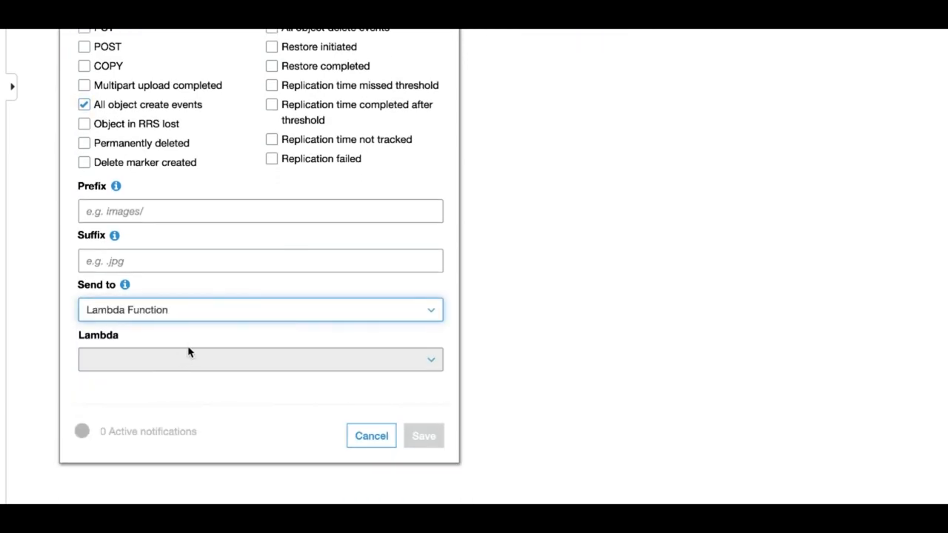
{"action": "left_click", "coordinate": [260, 359]}
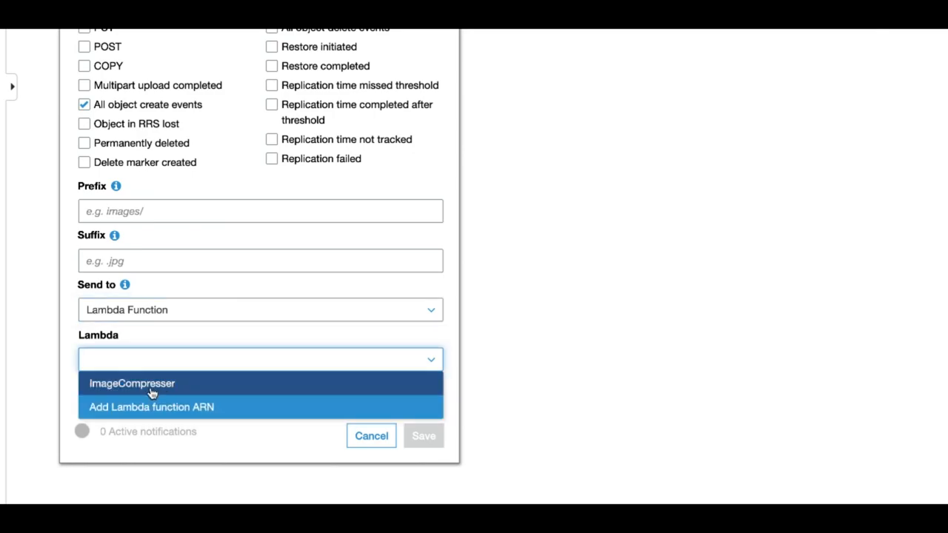
{"action": "left_click", "coordinate": [132, 383]}
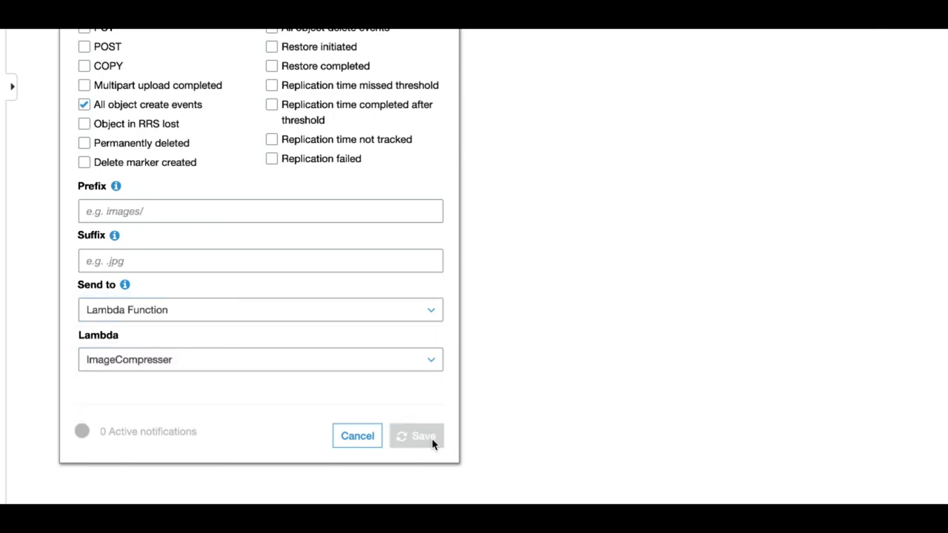
{"action": "left_click", "coordinate": [417, 435]}
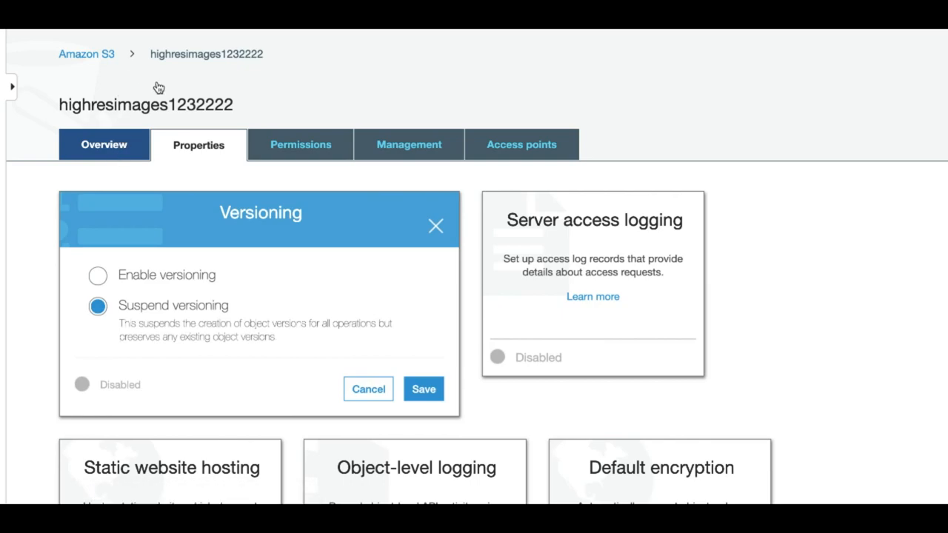
{"action": "left_click", "coordinate": [103, 144]}
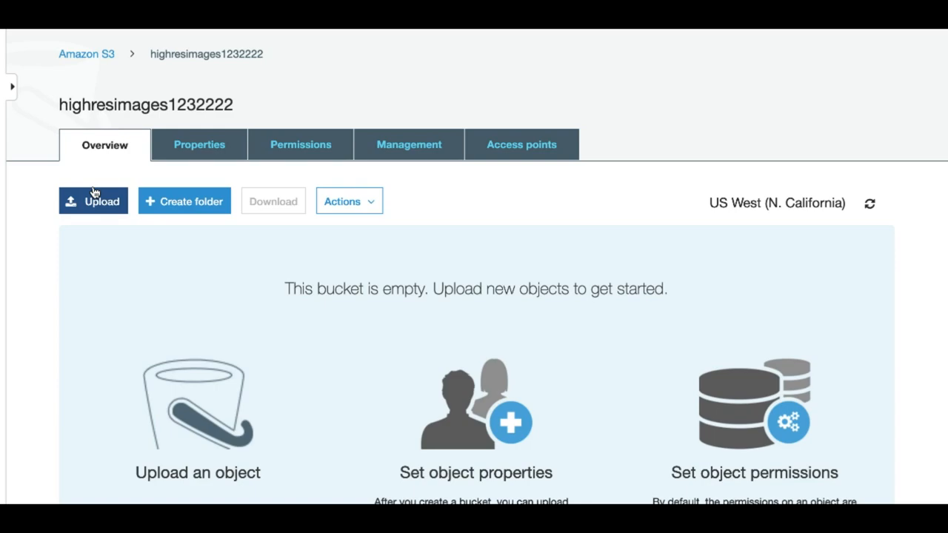
{"action": "mouse_move", "coordinate": [155, 211]}
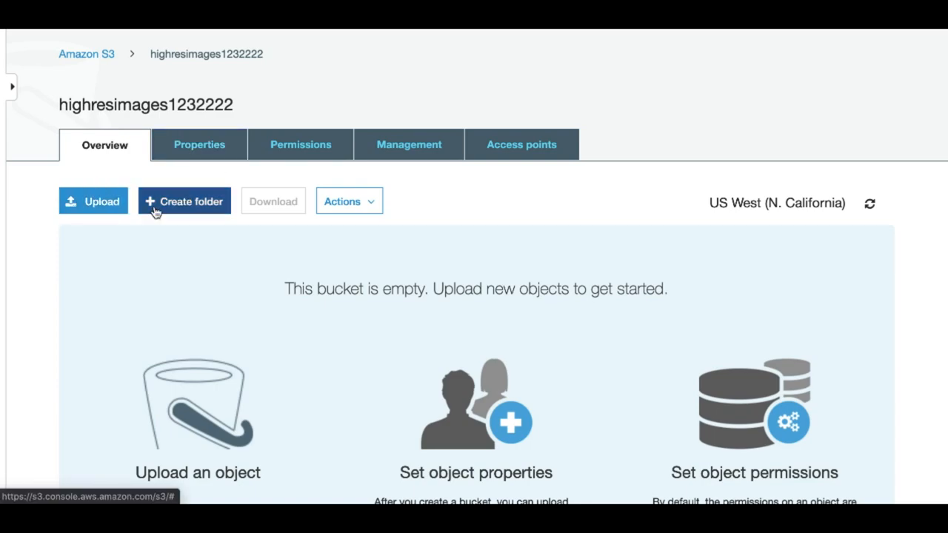
Upload dum.jpg into highresimages1232222 and go back to the bucket list
{"action": "left_click", "coordinate": [94, 200]}
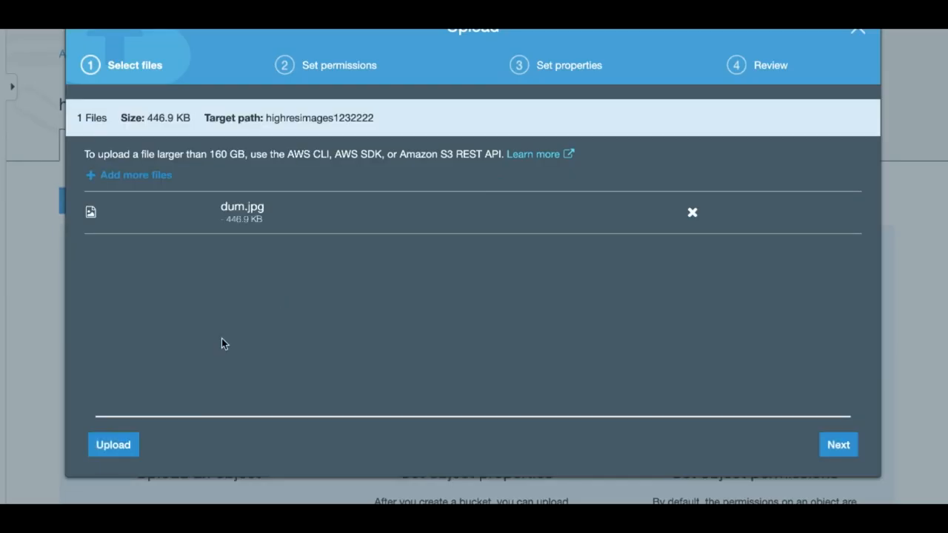
{"action": "left_click", "coordinate": [113, 444]}
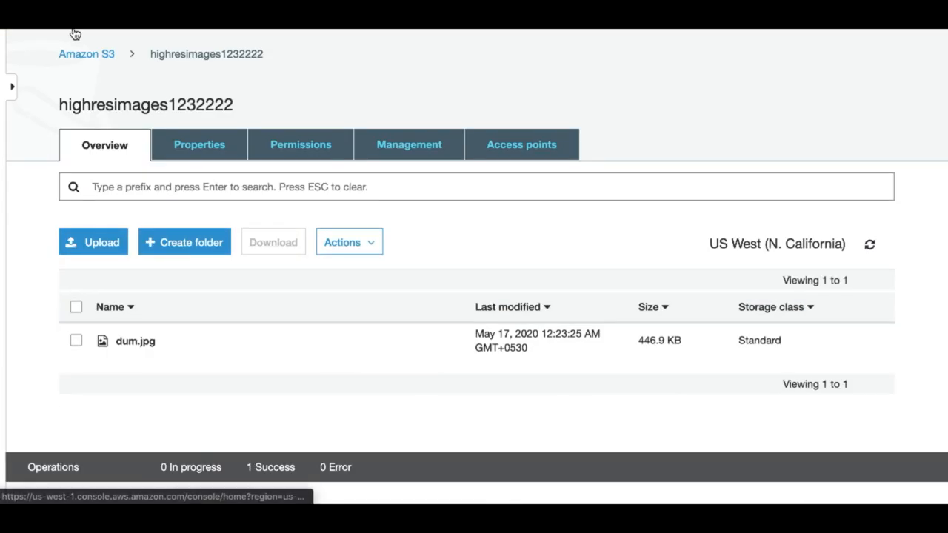
{"action": "left_click", "coordinate": [85, 53]}
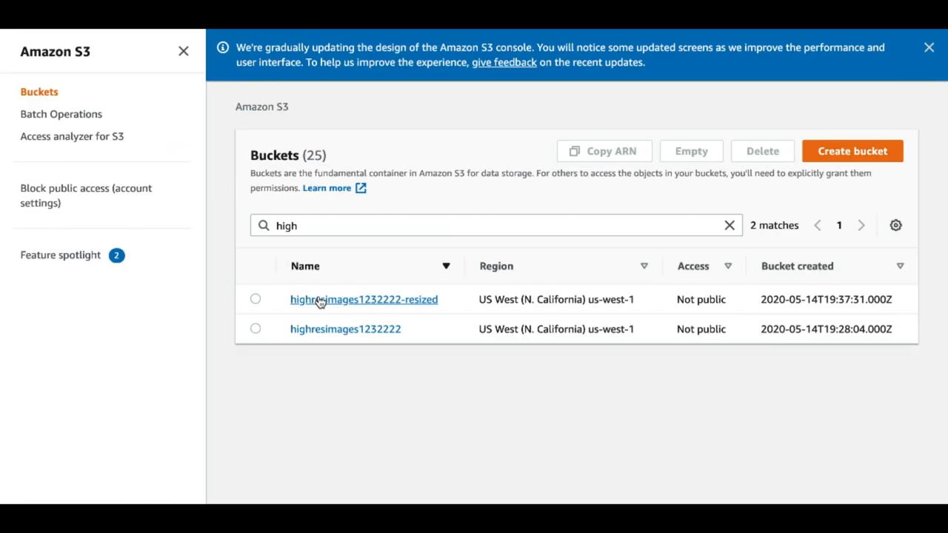
Open highresimages1232222-resized to find resized-dum.jpg at 8.6 KB
{"action": "left_click", "coordinate": [363, 299]}
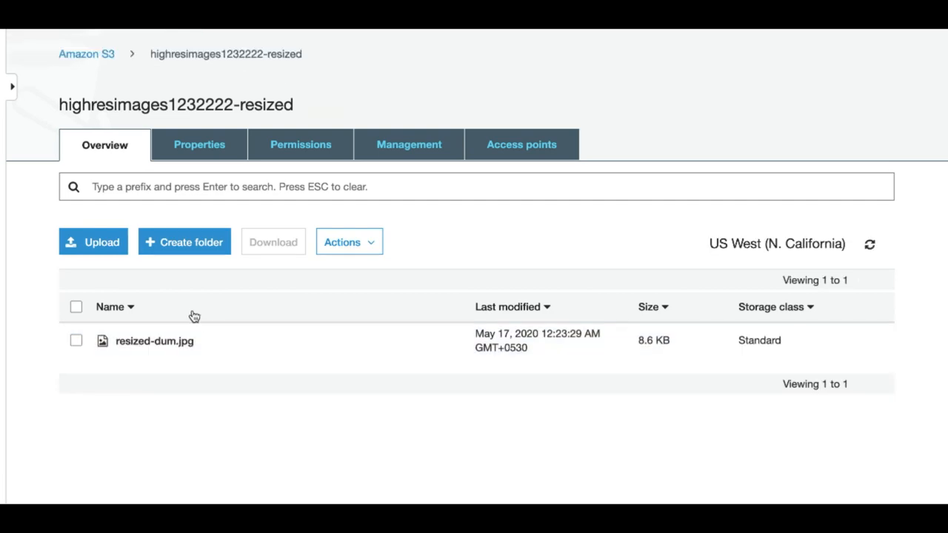
{"action": "left_click", "coordinate": [154, 341]}
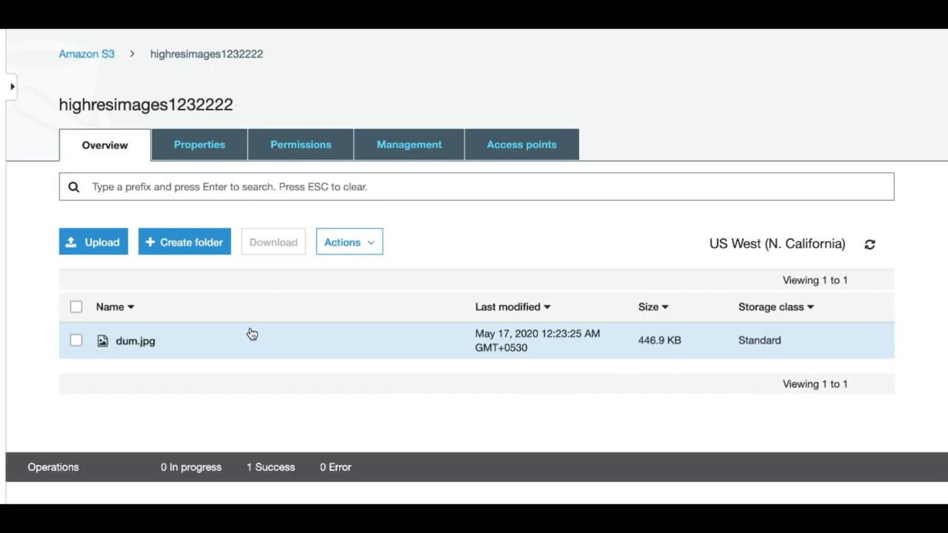
{"action": "mouse_move", "coordinate": [104, 342]}
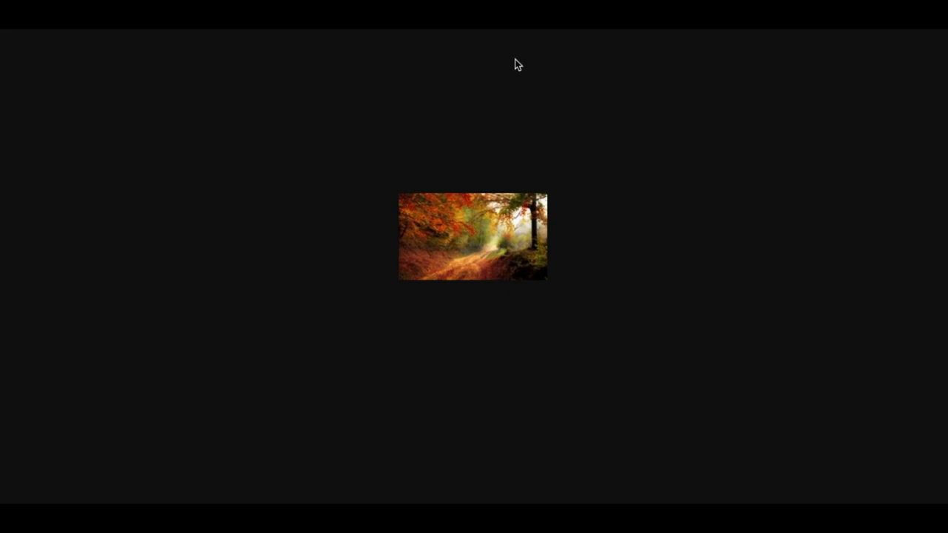
{"action": "mouse_move", "coordinate": [391, 202]}
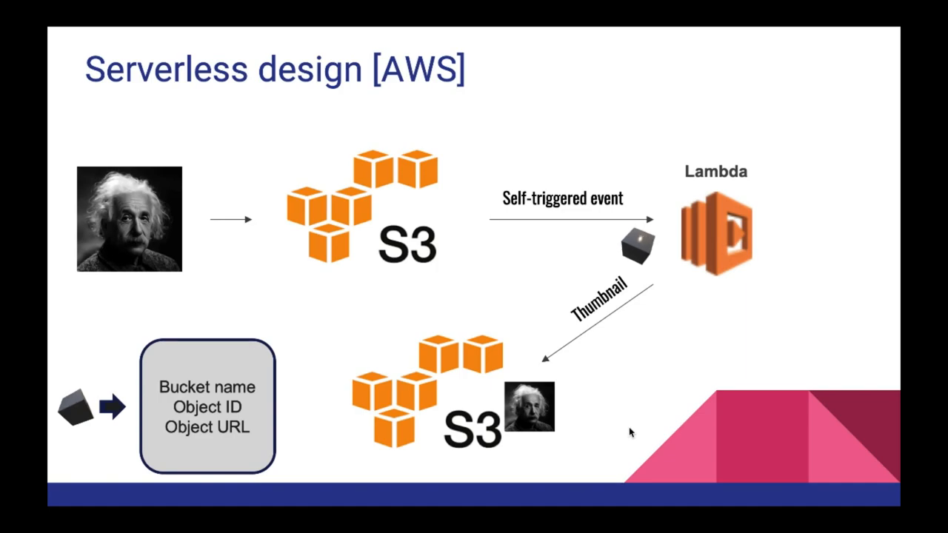
Advance the slideshow to the Concept slide linking S3 to SQS, Lambda and SNS
{"action": "key", "text": "Right"}
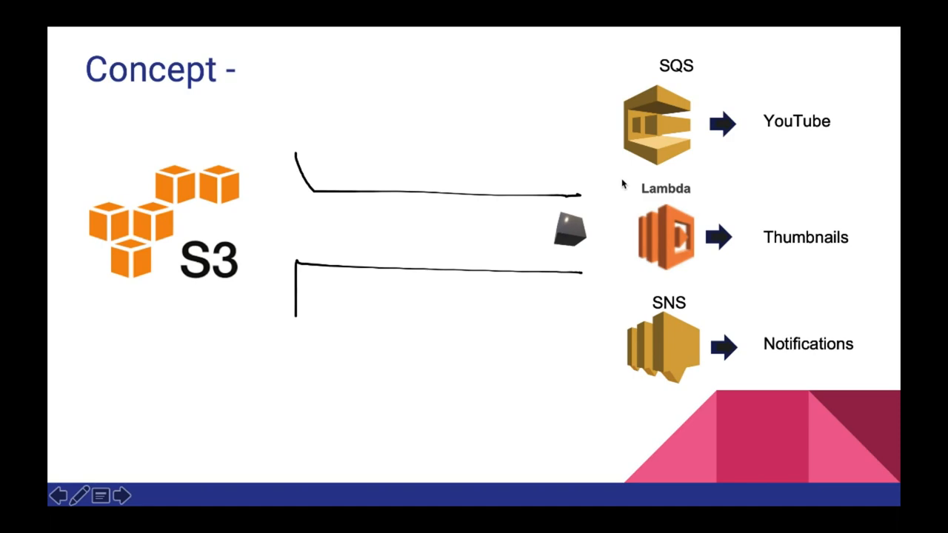
{"action": "mouse_move", "coordinate": [689, 268]}
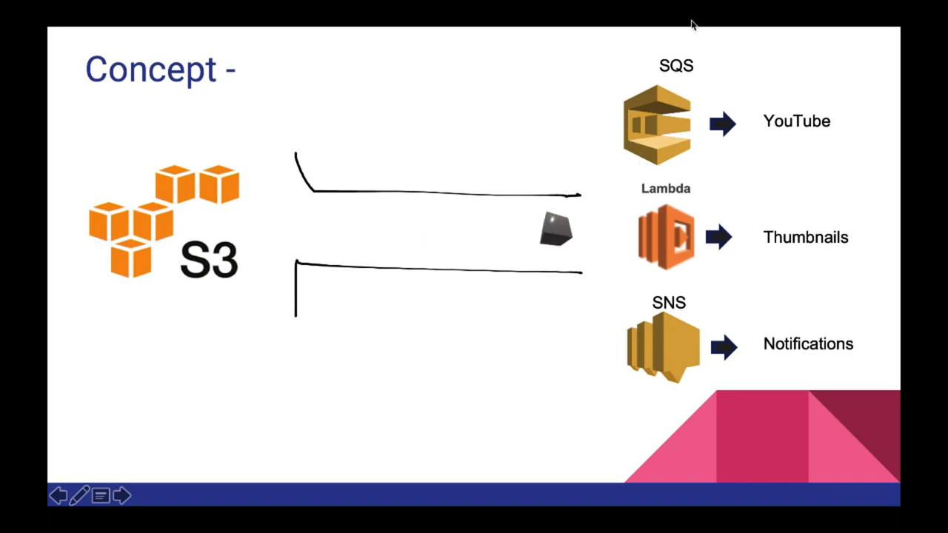
{"action": "mouse_move", "coordinate": [608, 161]}
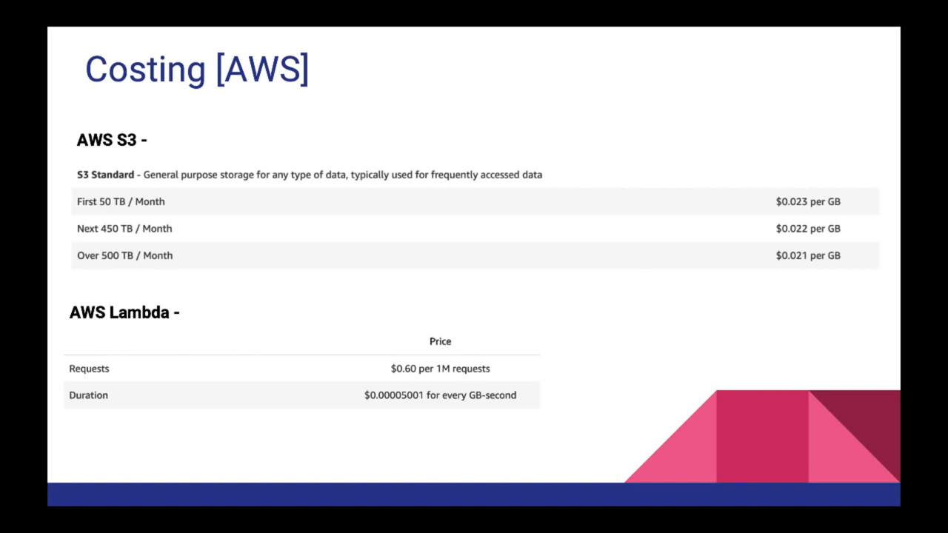
{"action": "mouse_move", "coordinate": [106, 130]}
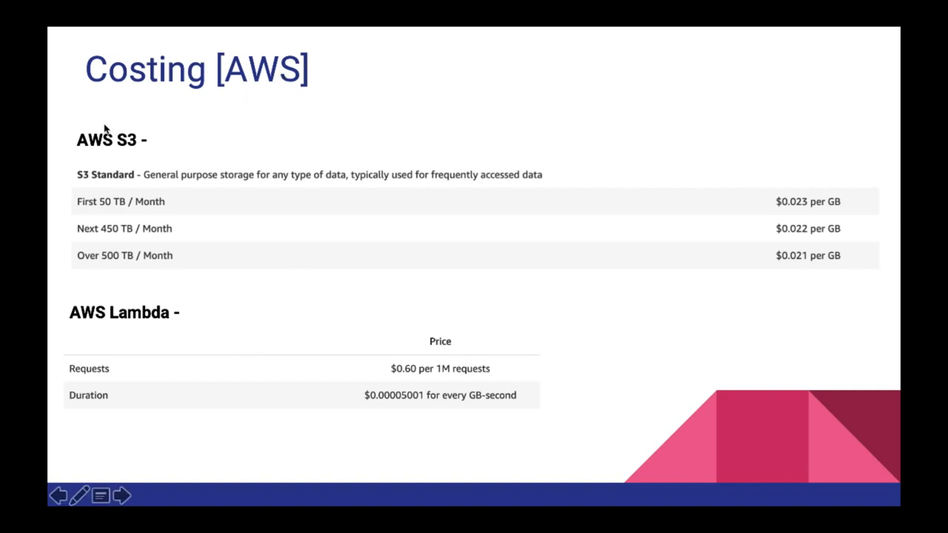
{"action": "mouse_move", "coordinate": [96, 178]}
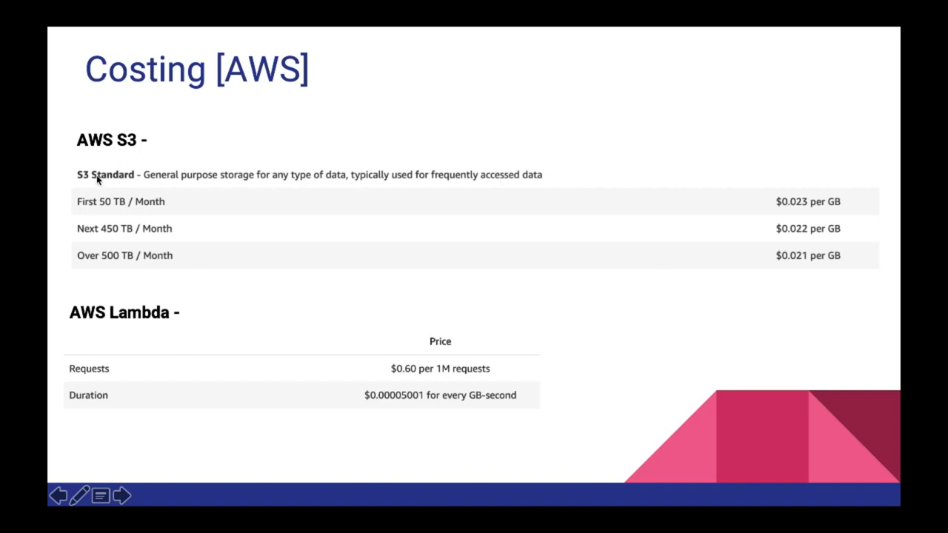
{"action": "mouse_move", "coordinate": [881, 170]}
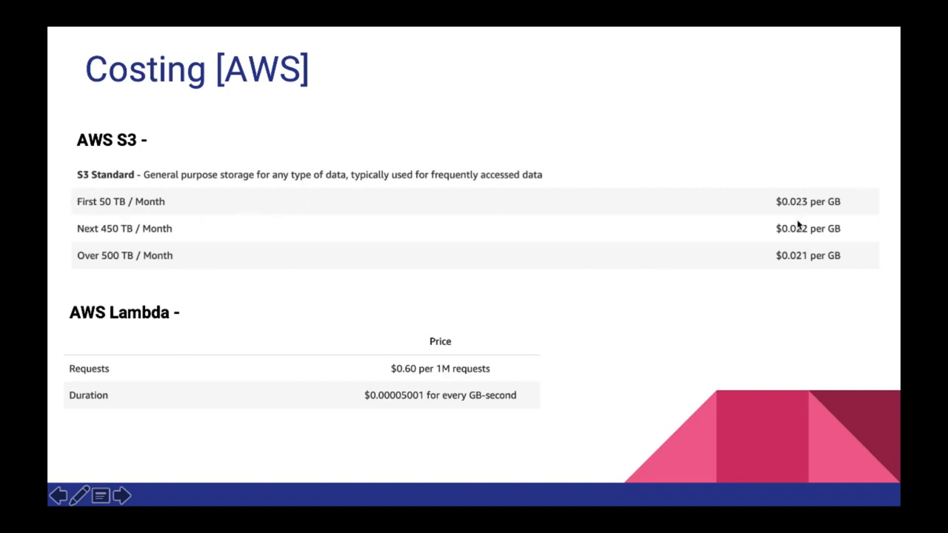
{"action": "mouse_move", "coordinate": [294, 220]}
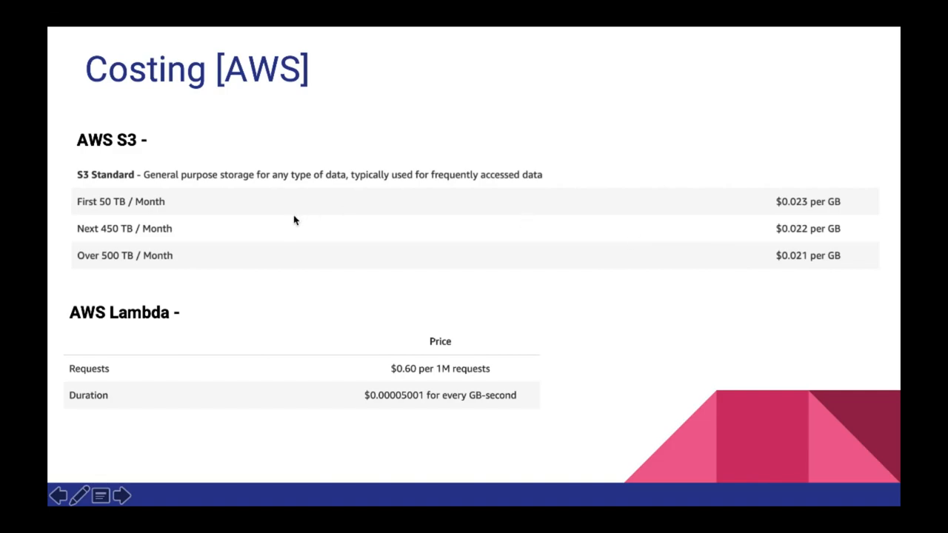
{"action": "mouse_move", "coordinate": [459, 390]}
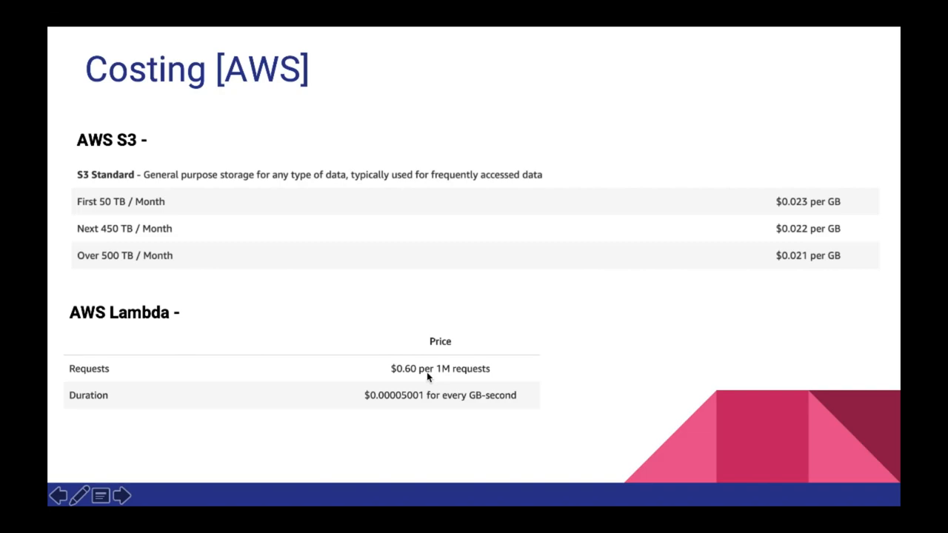
{"action": "mouse_move", "coordinate": [494, 376]}
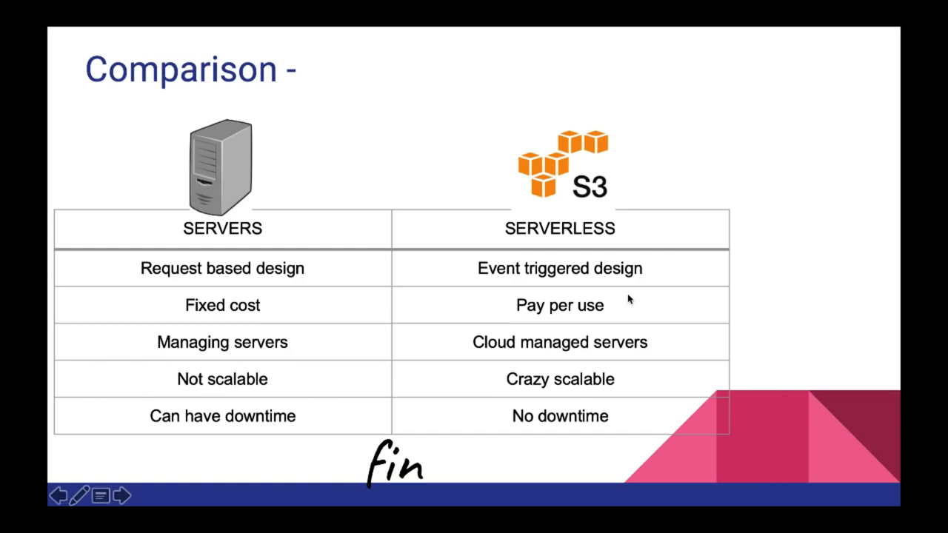
{"action": "mouse_move", "coordinate": [622, 323]}
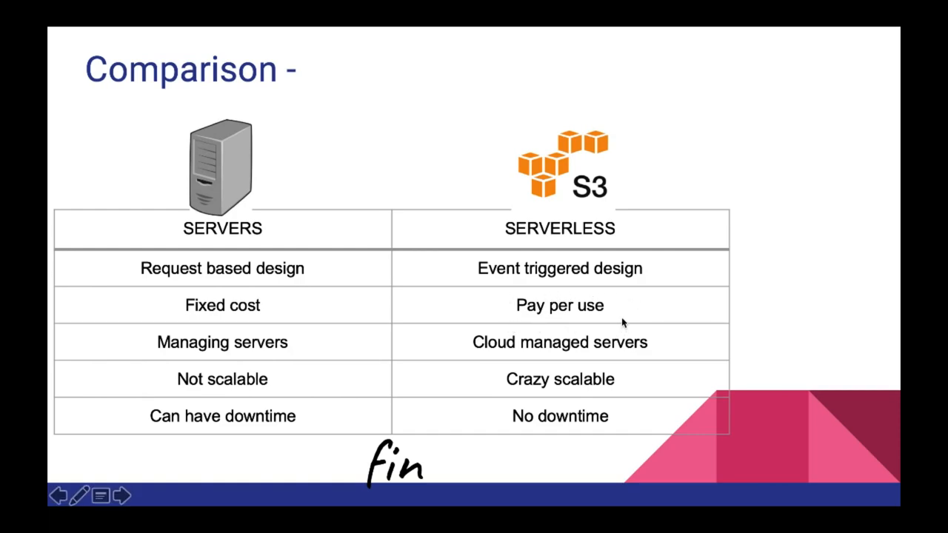
{"action": "mouse_move", "coordinate": [624, 309]}
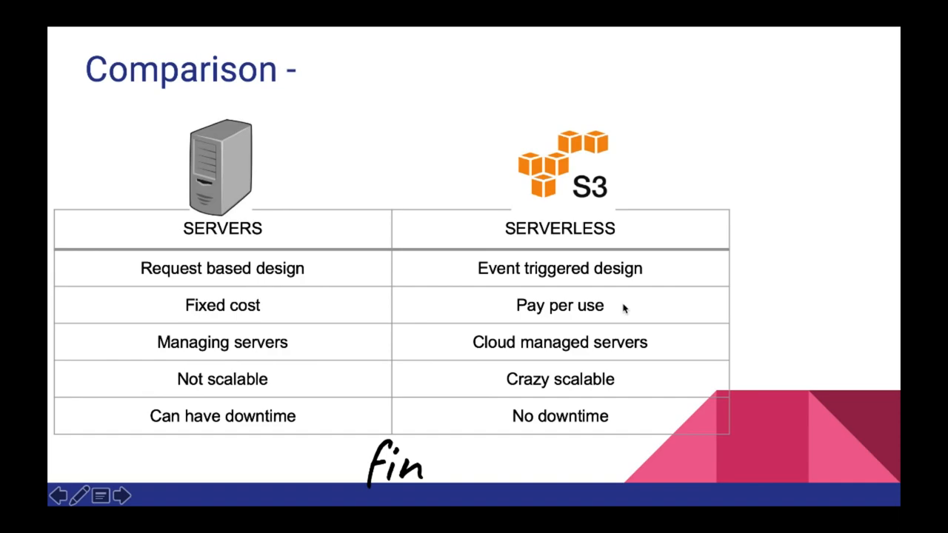